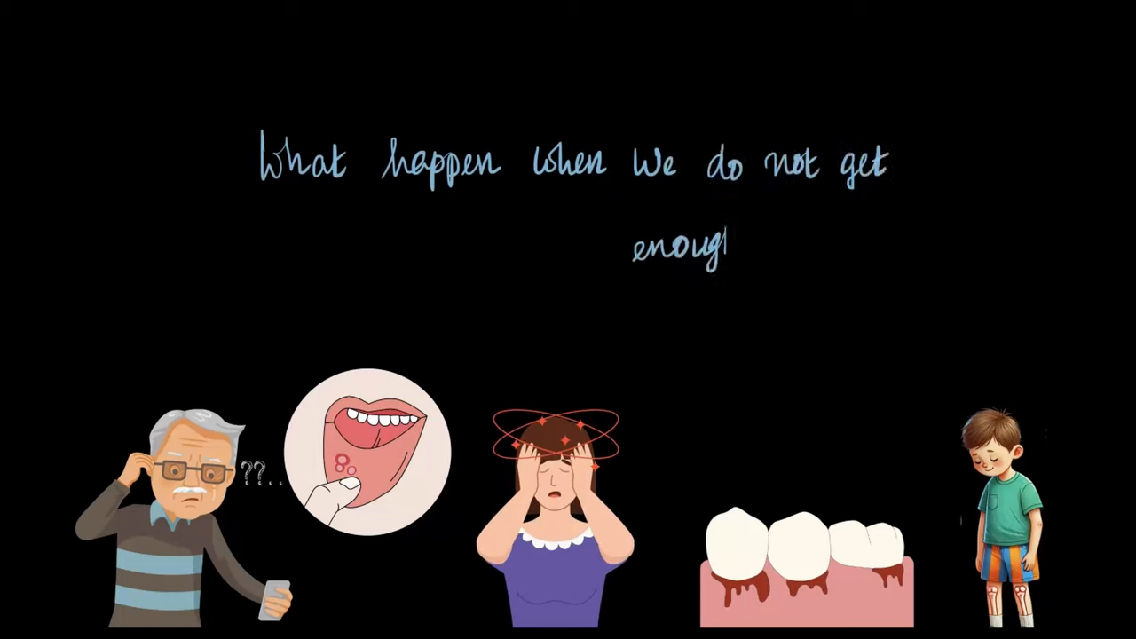
pyautogui.write('nutrients')
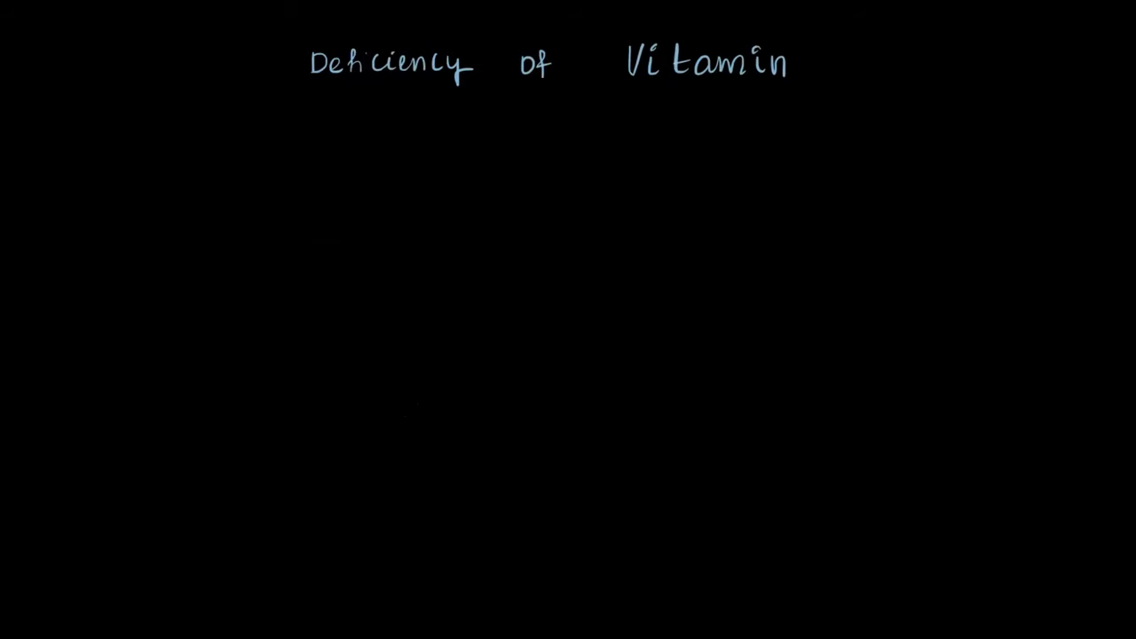
pyautogui.write('B.')
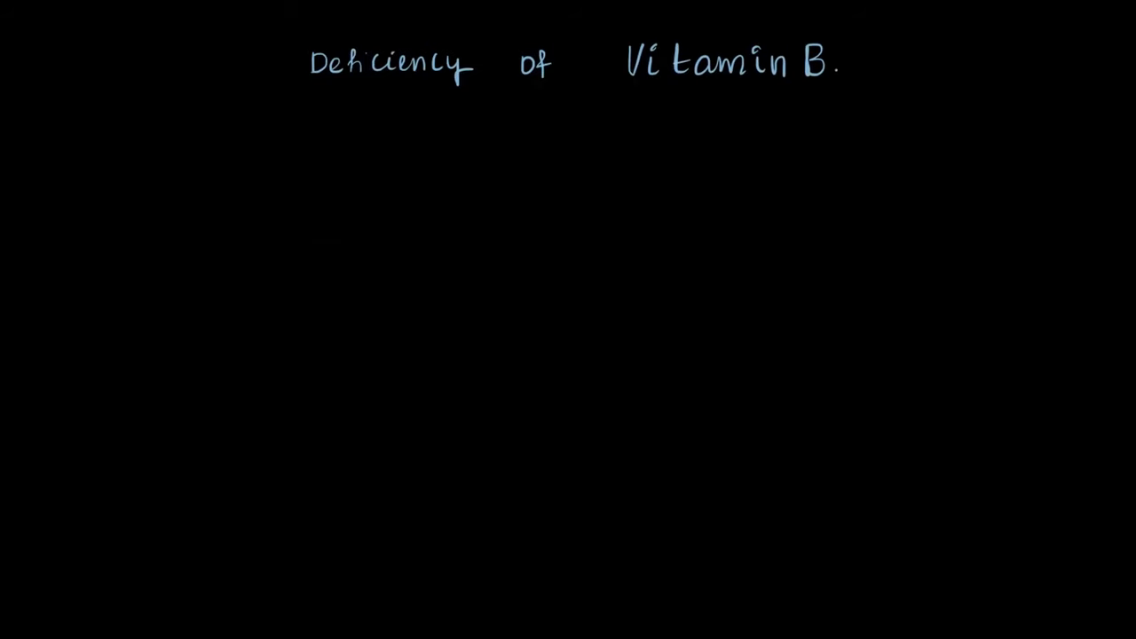
pyautogui.write('Berik')
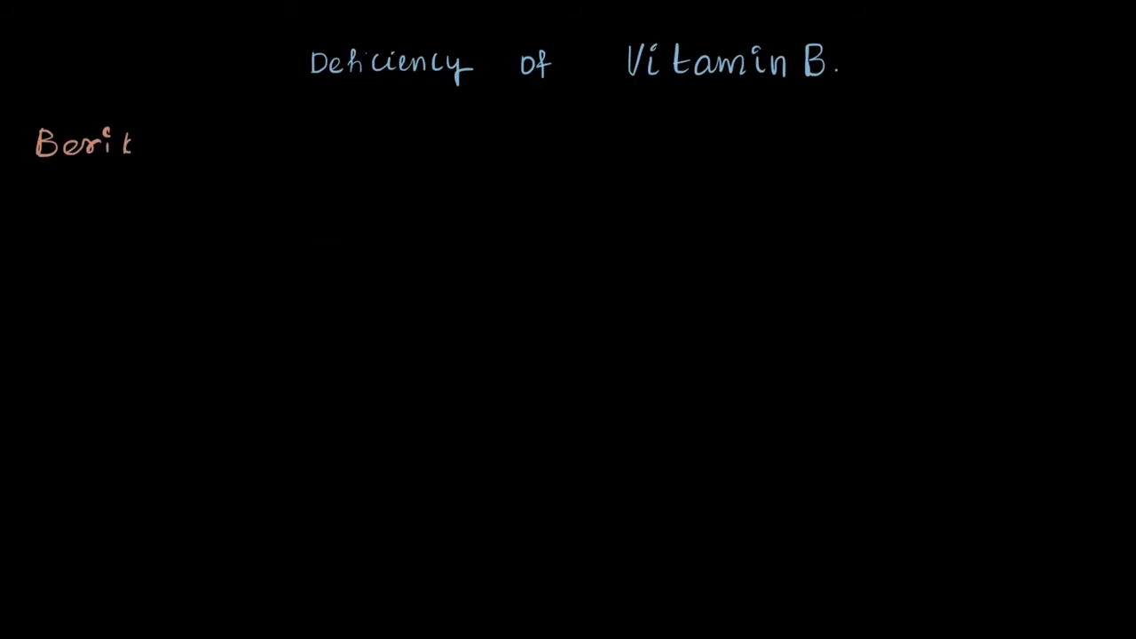
pyautogui.write('beri')
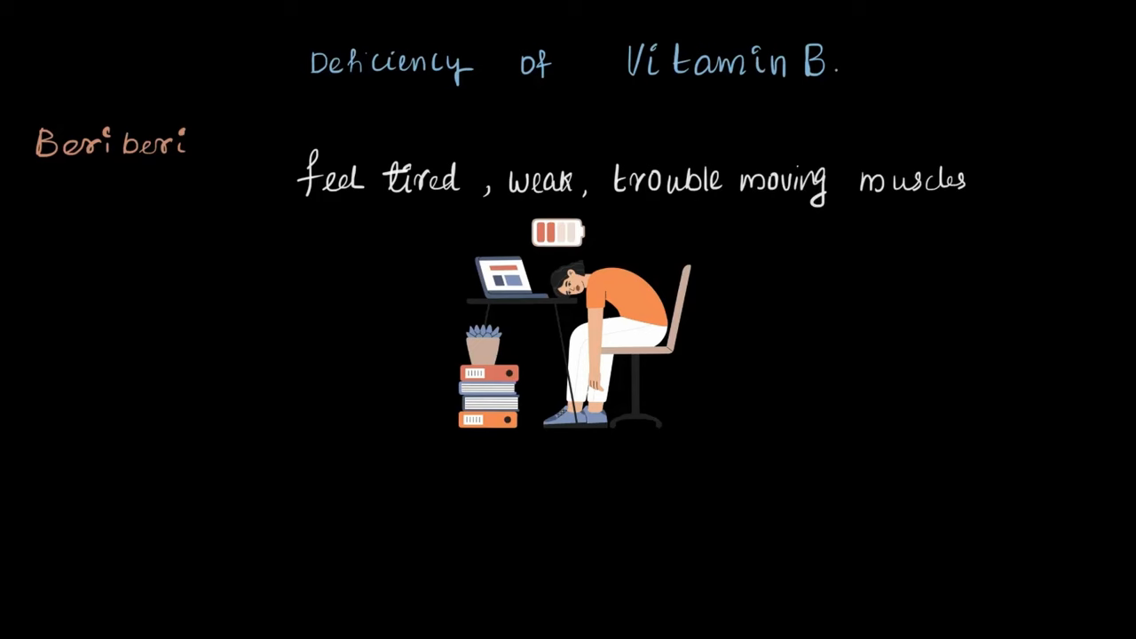
pyautogui.write('Canker .')
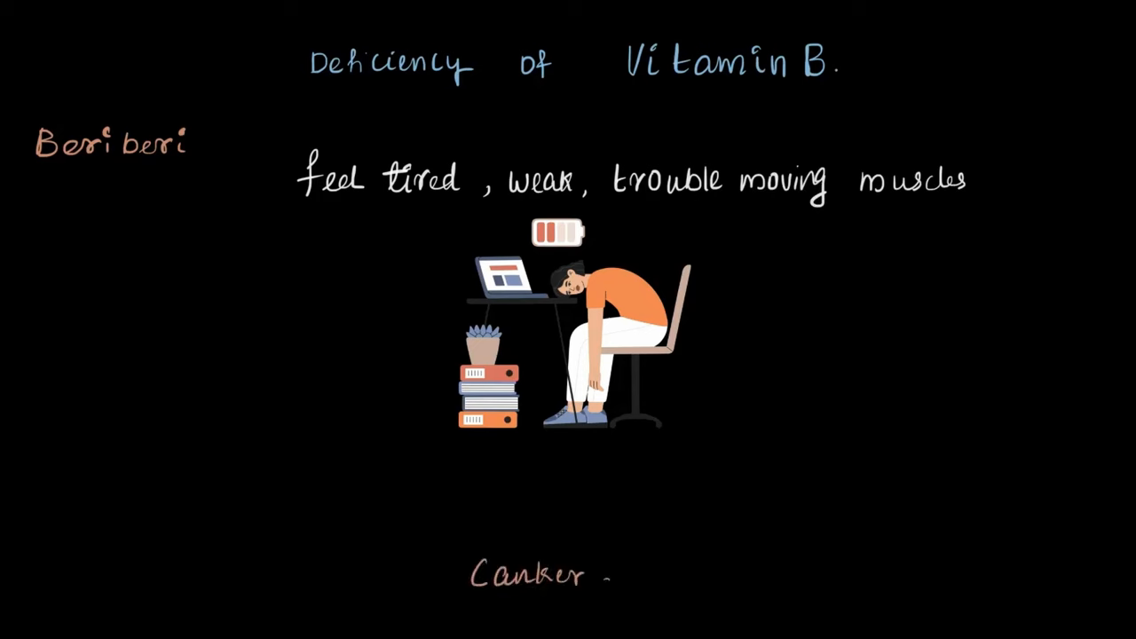
pyautogui.write('sore')
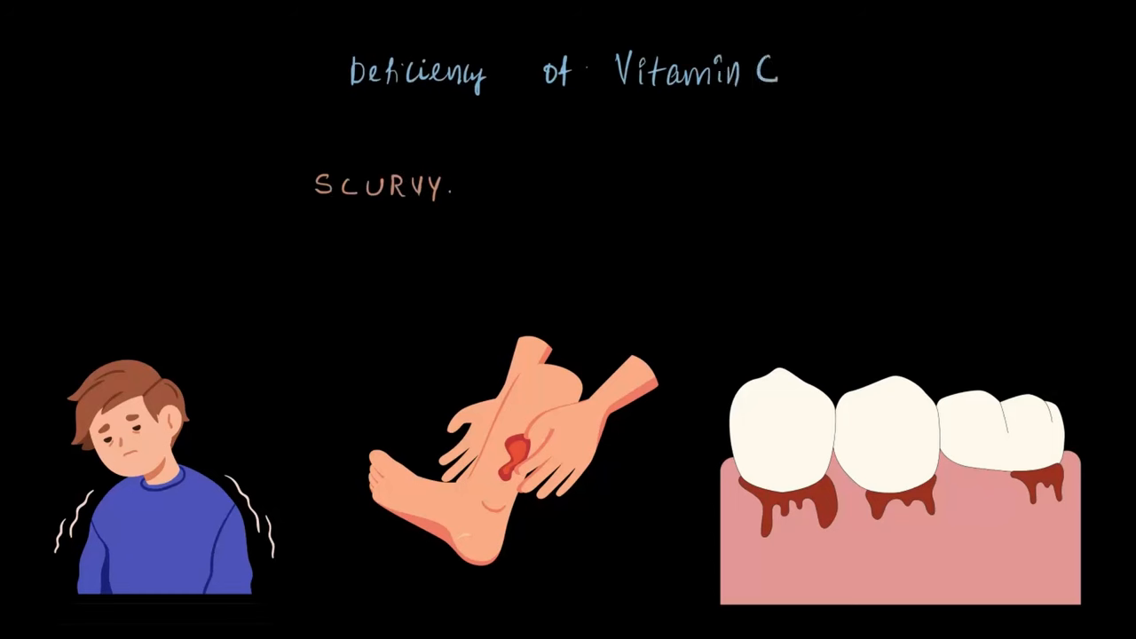
pyautogui.write('We')
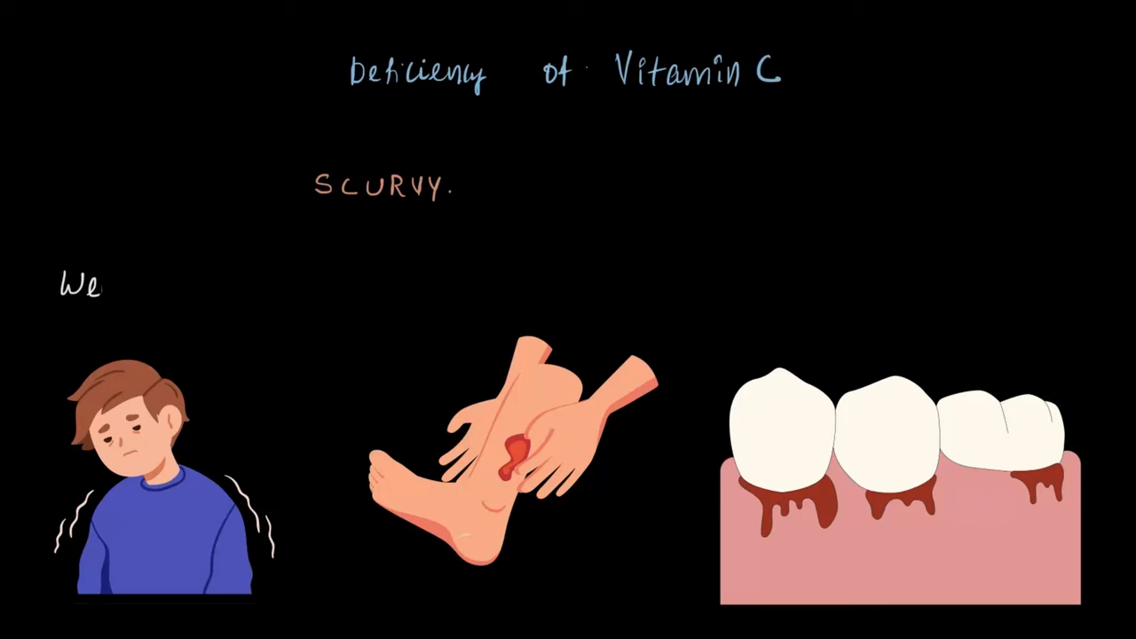
pyautogui.write('Weakness, fatigue and sore limb')
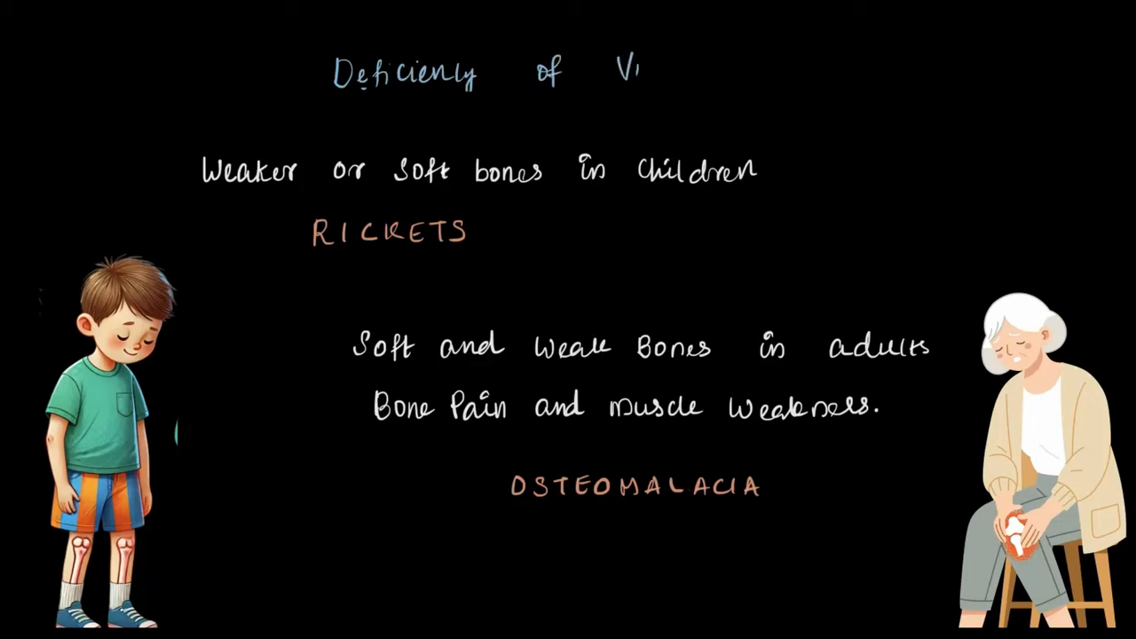
pyautogui.write('itamin D.')
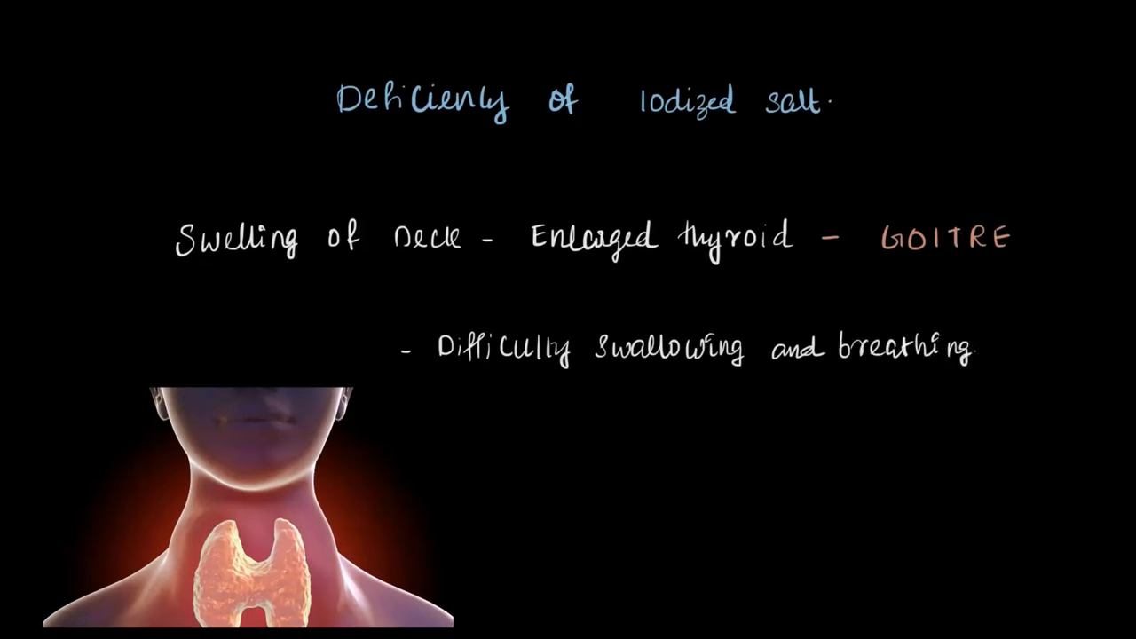
pyautogui.write('hinders')
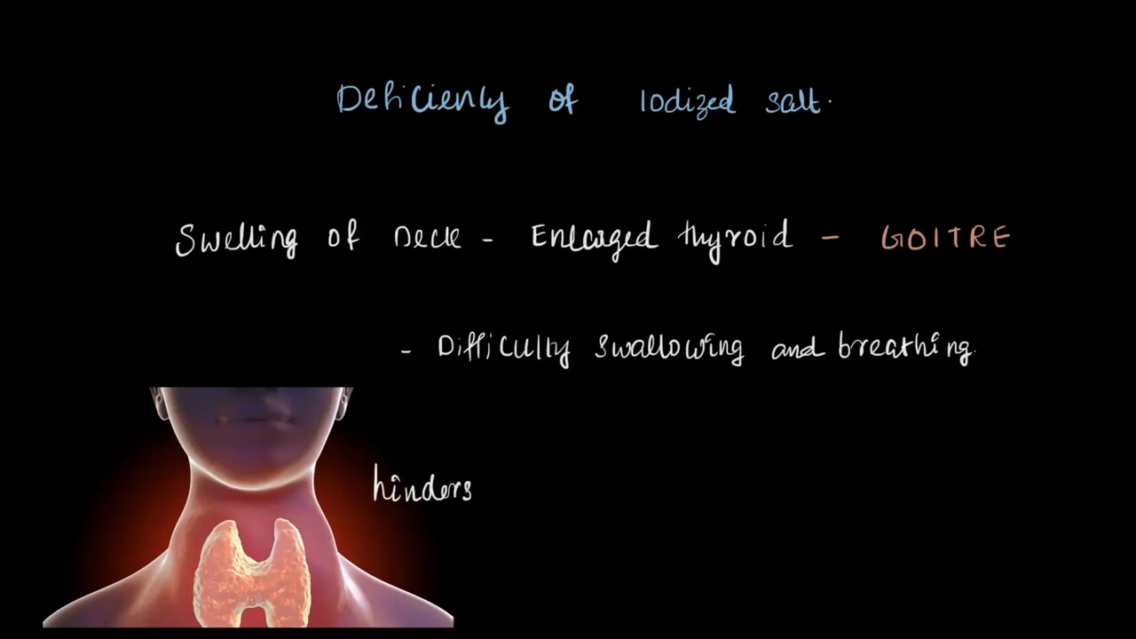